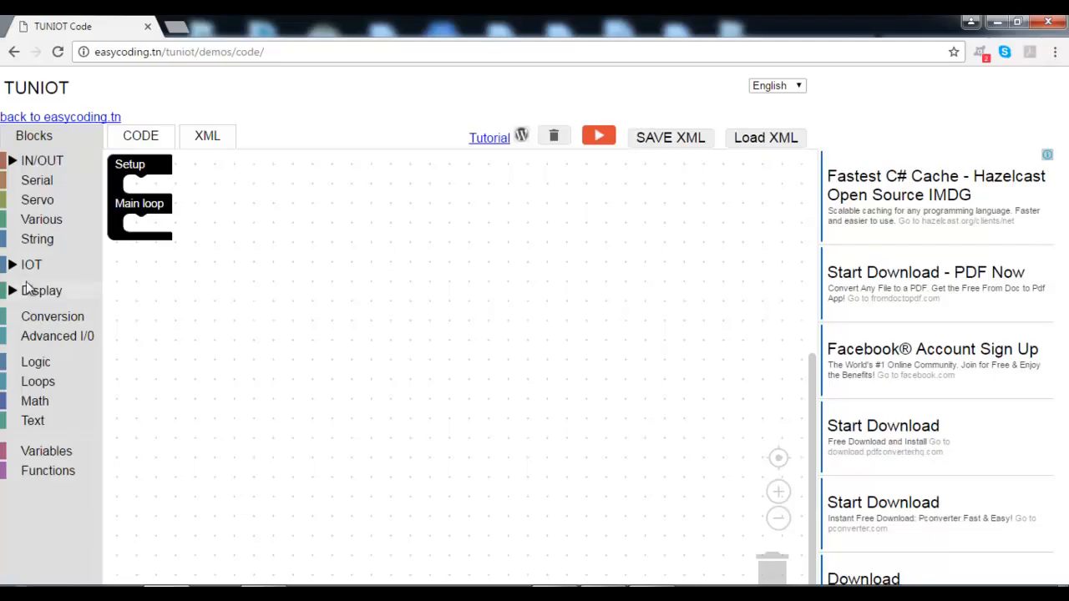
Add a Wi-Fi Disconnect block to Setup followed by a 3000 ms delay
{"action": "left_click", "coordinate": [30, 264]}
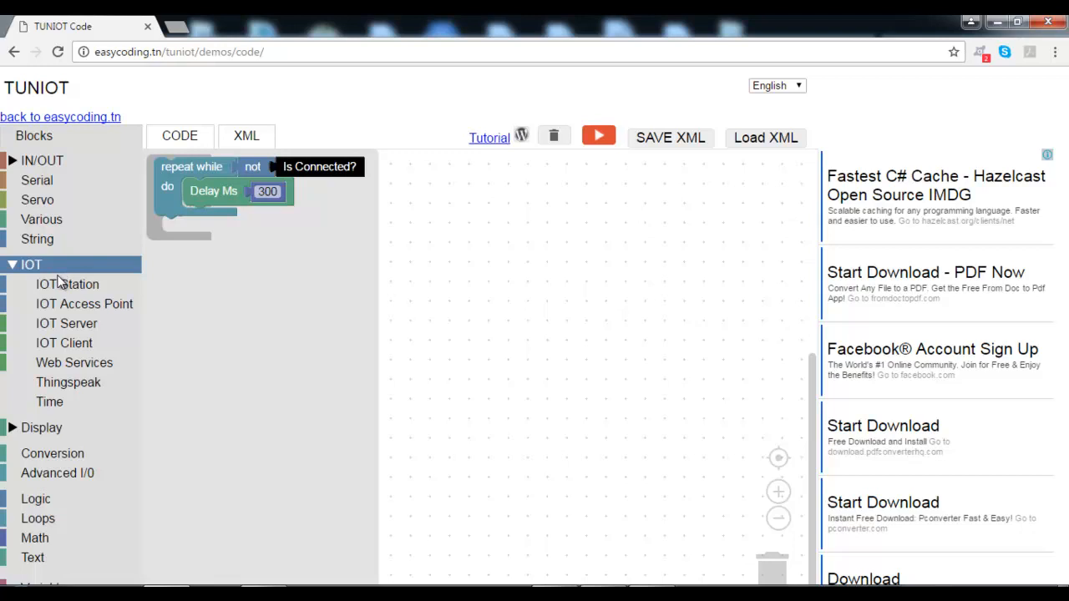
{"action": "left_click", "coordinate": [50, 401]}
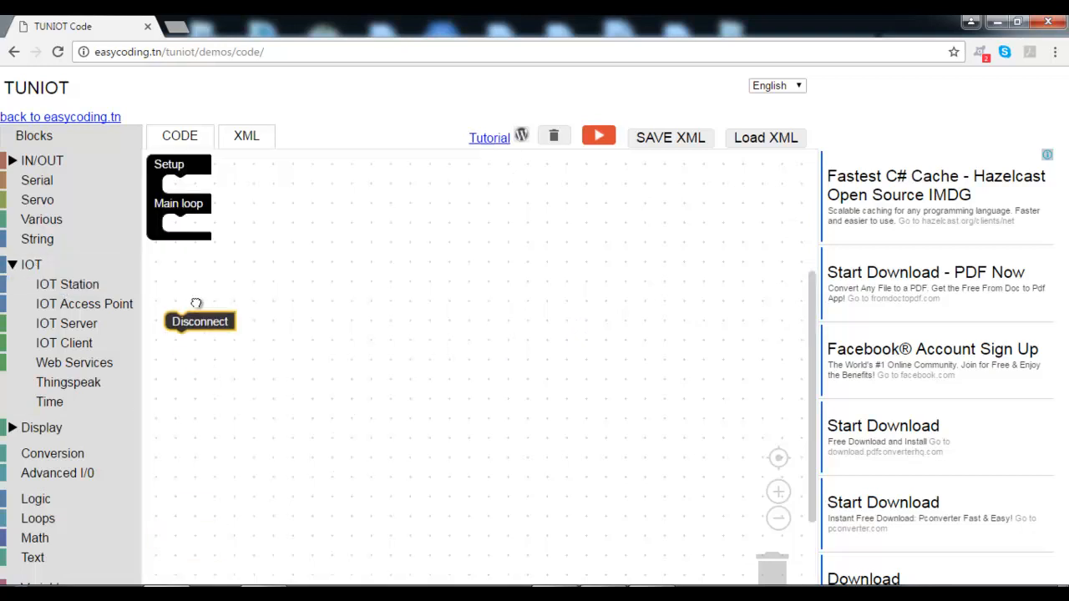
{"action": "left_click", "coordinate": [40, 218]}
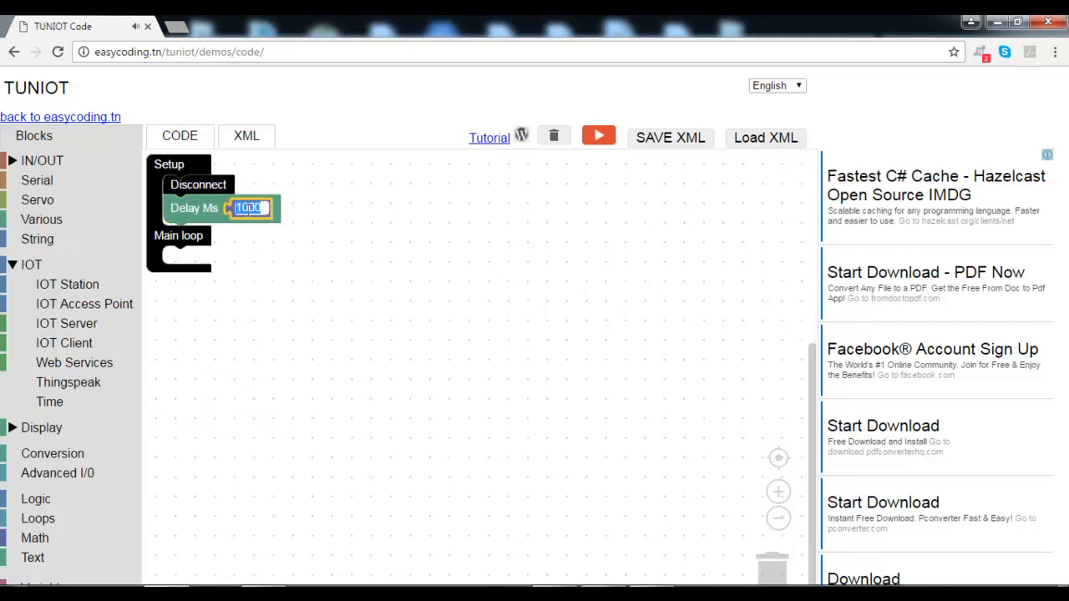
{"action": "type", "text": "3000"}
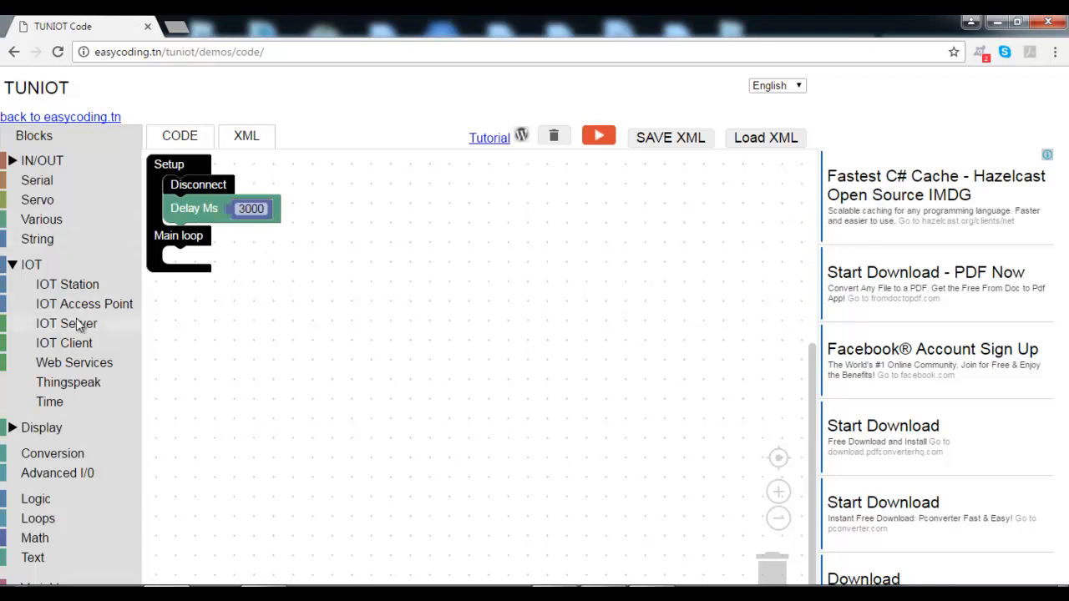
Connect Setup to network 'adel', loop until connected, then print 'Connected'
{"action": "left_click", "coordinate": [67, 284]}
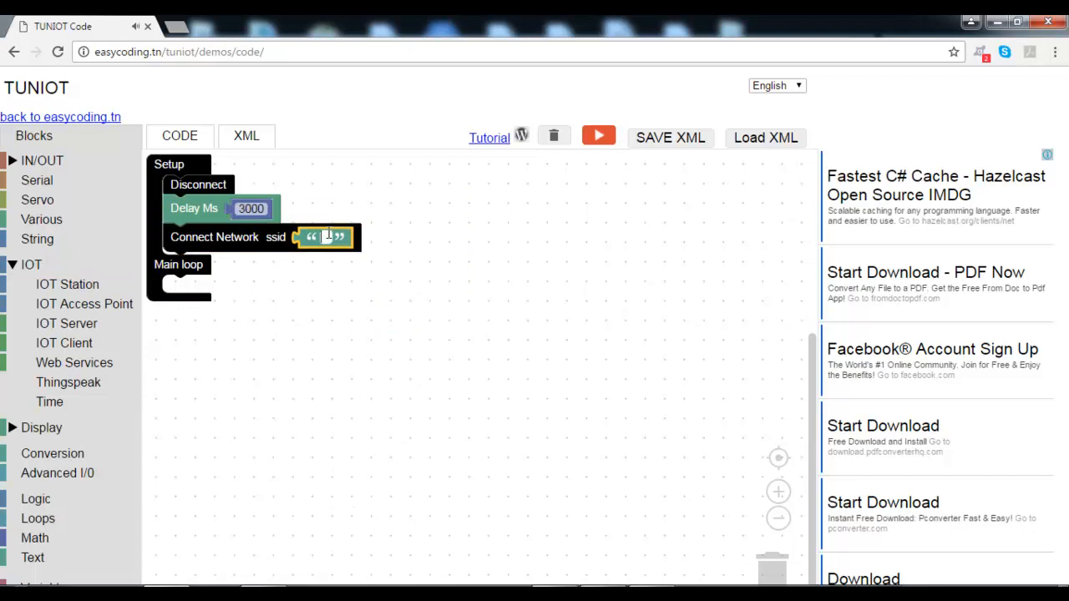
{"action": "type", "text": "adel"}
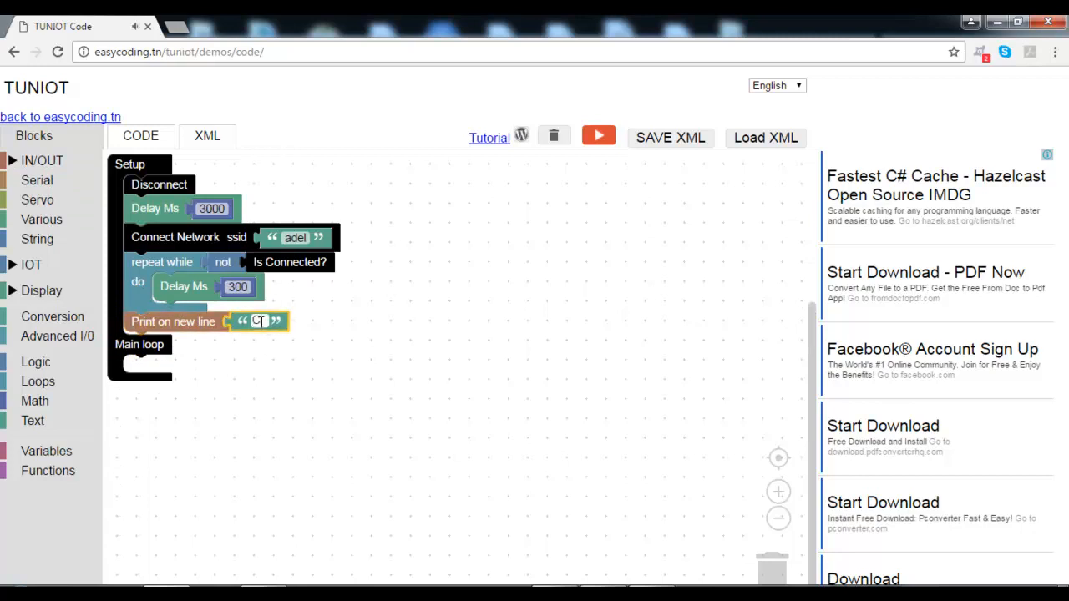
{"action": "type", "text": "Connected"}
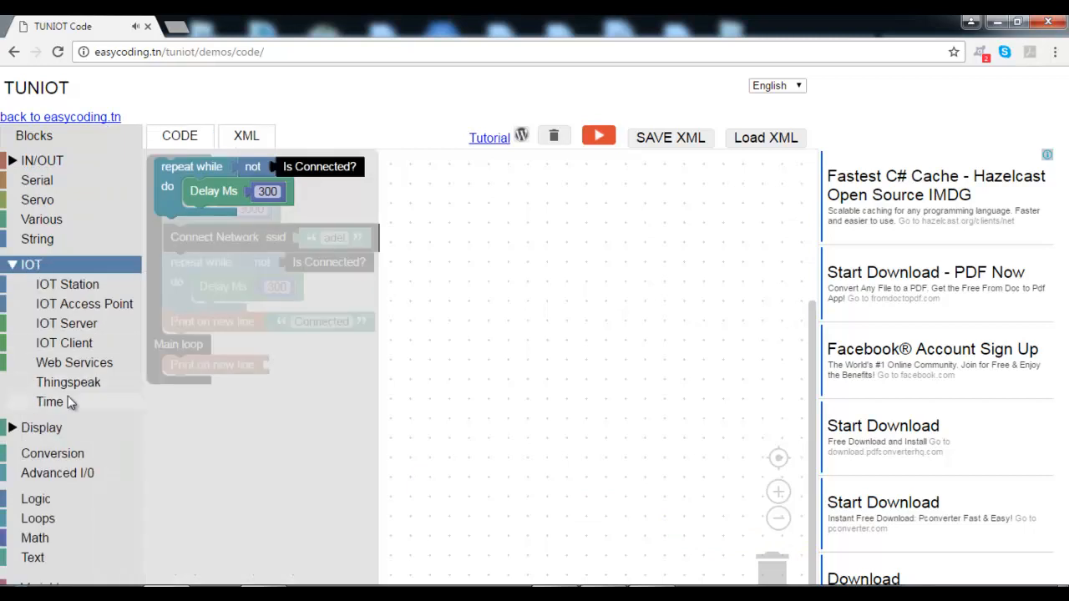
Make the main loop print pool.ntp.org UTC time with a 5000 ms delay
{"action": "left_click", "coordinate": [51, 401]}
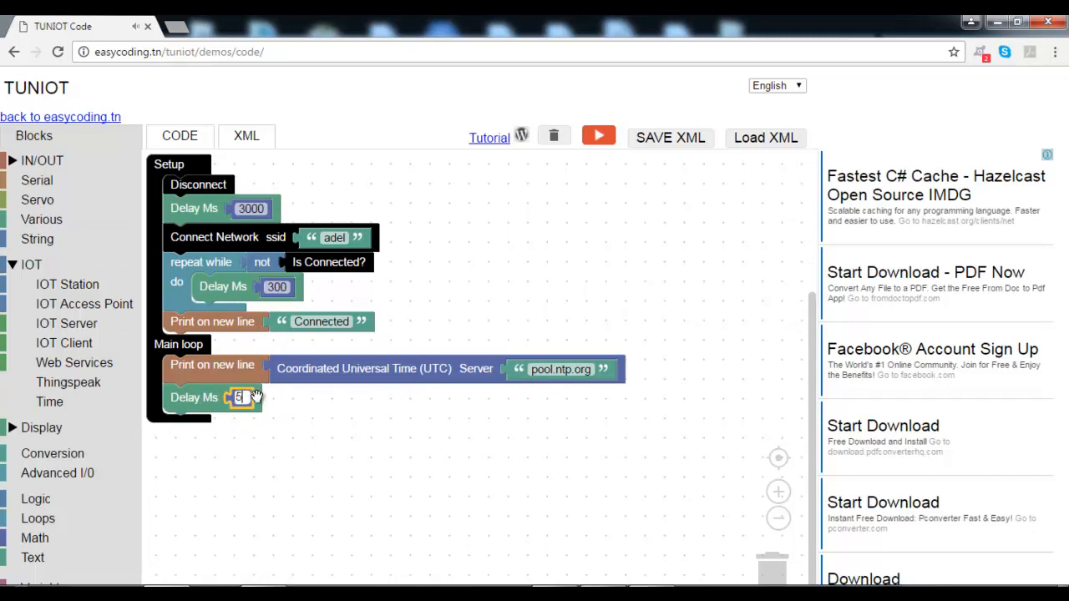
{"action": "type", "text": "5000"}
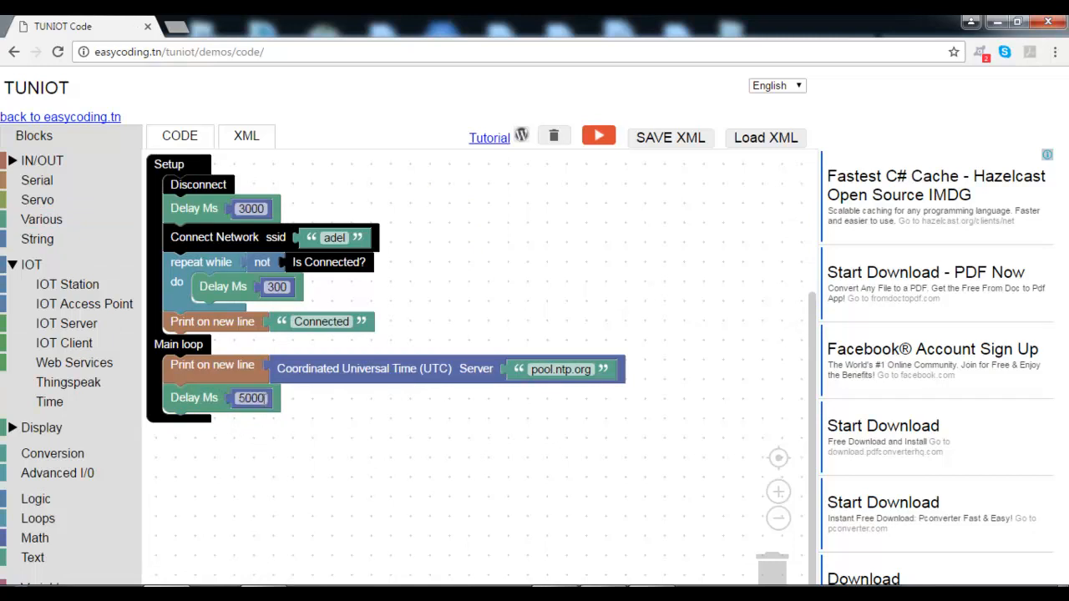
Export the blocks as sketch TUNIOT__25195 and let Arduino IDE upload it
{"action": "left_click", "coordinate": [670, 137]}
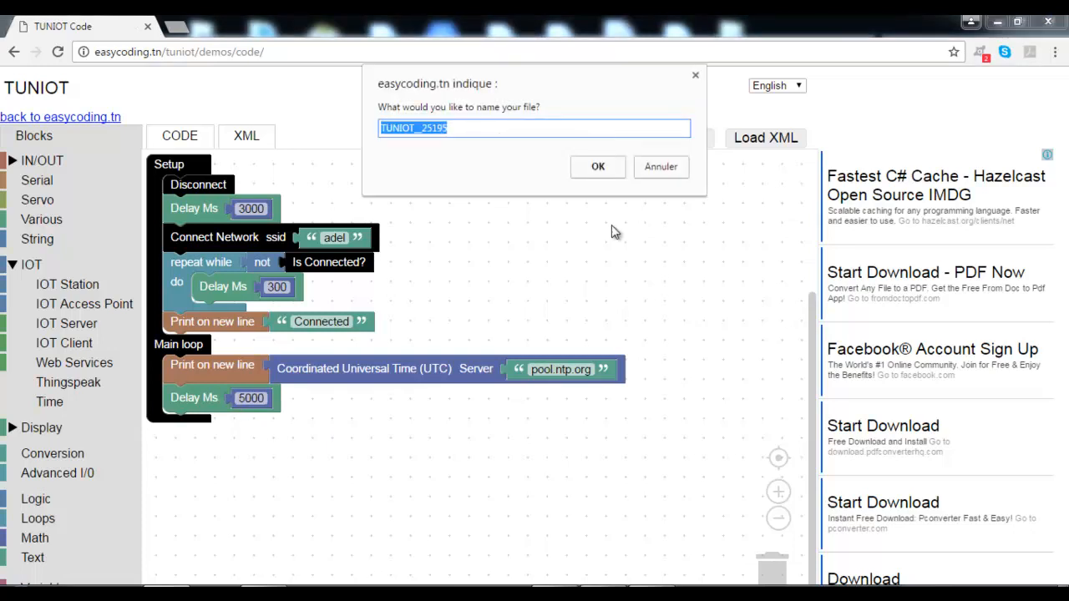
{"action": "left_click", "coordinate": [598, 167]}
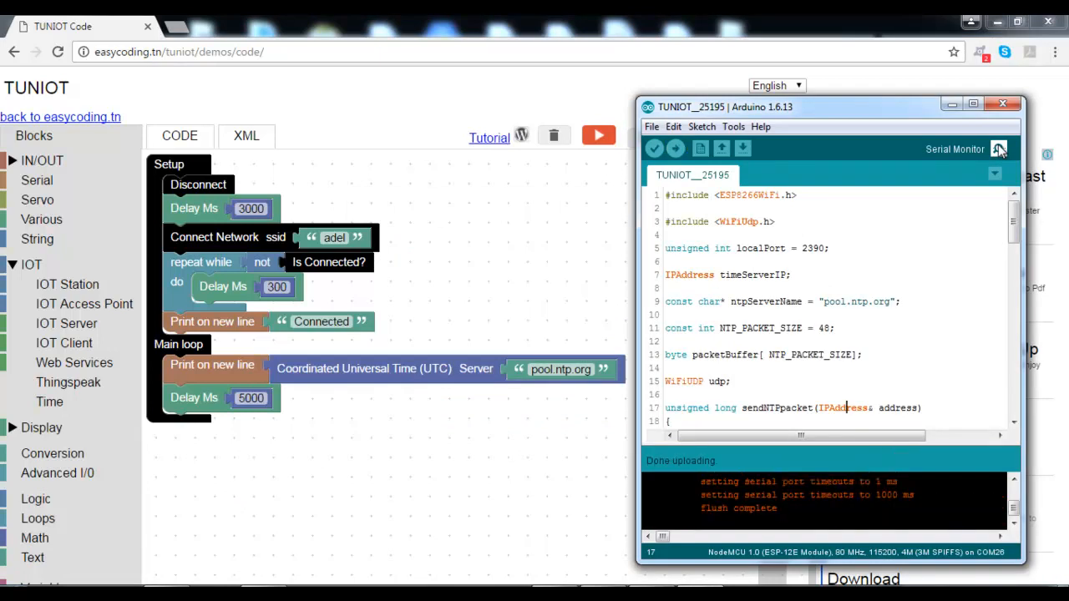
Check the Serial Monitor shows 'Connected' and periodic UTC times, then close it
{"action": "left_click", "coordinate": [998, 149]}
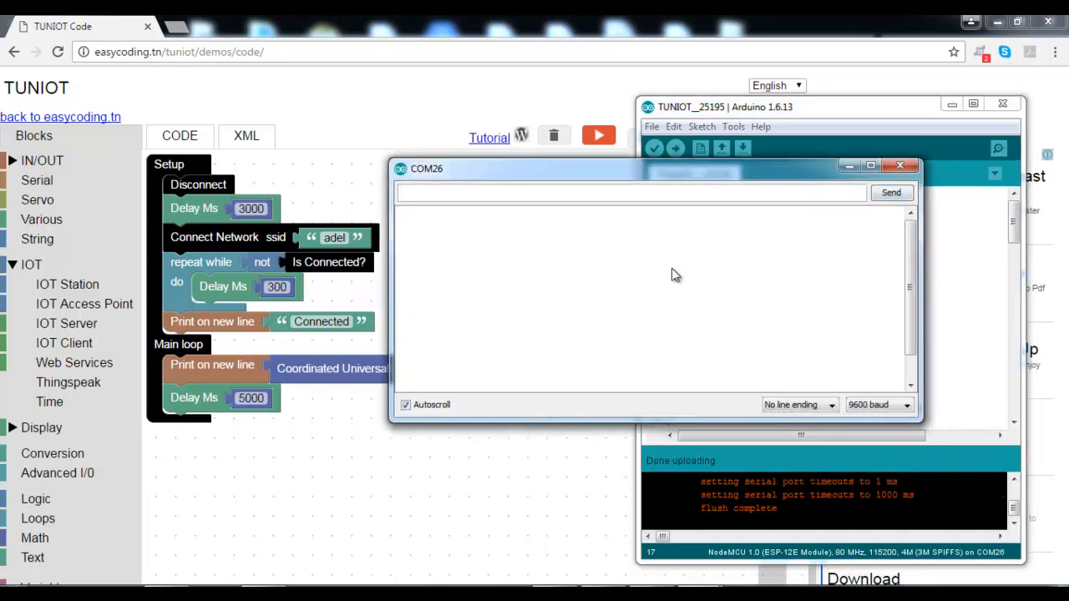
{"action": "mouse_move", "coordinate": [541, 270]}
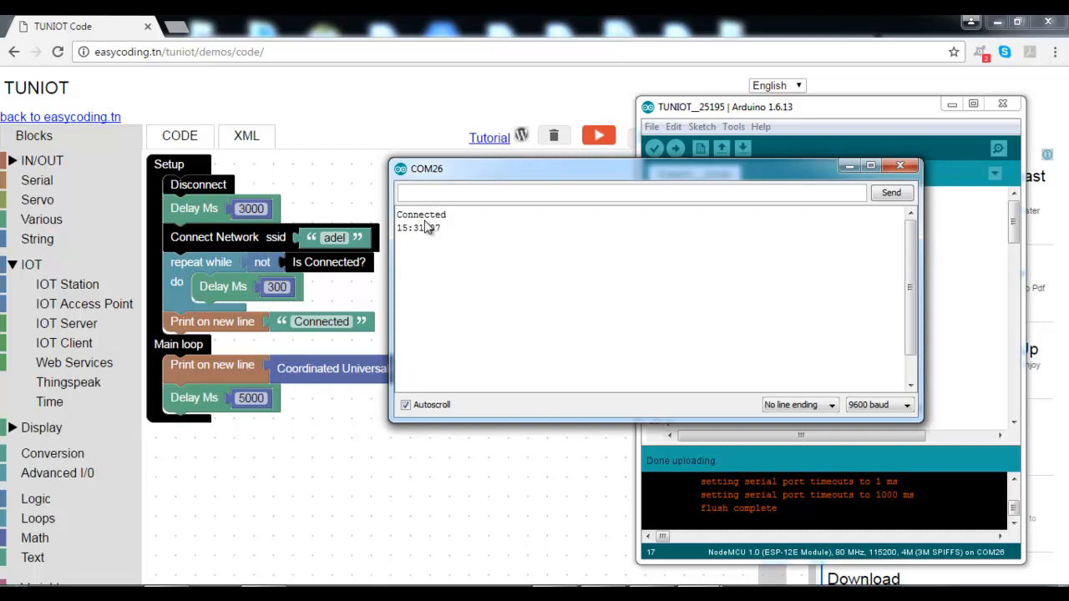
{"action": "mouse_move", "coordinate": [444, 253]}
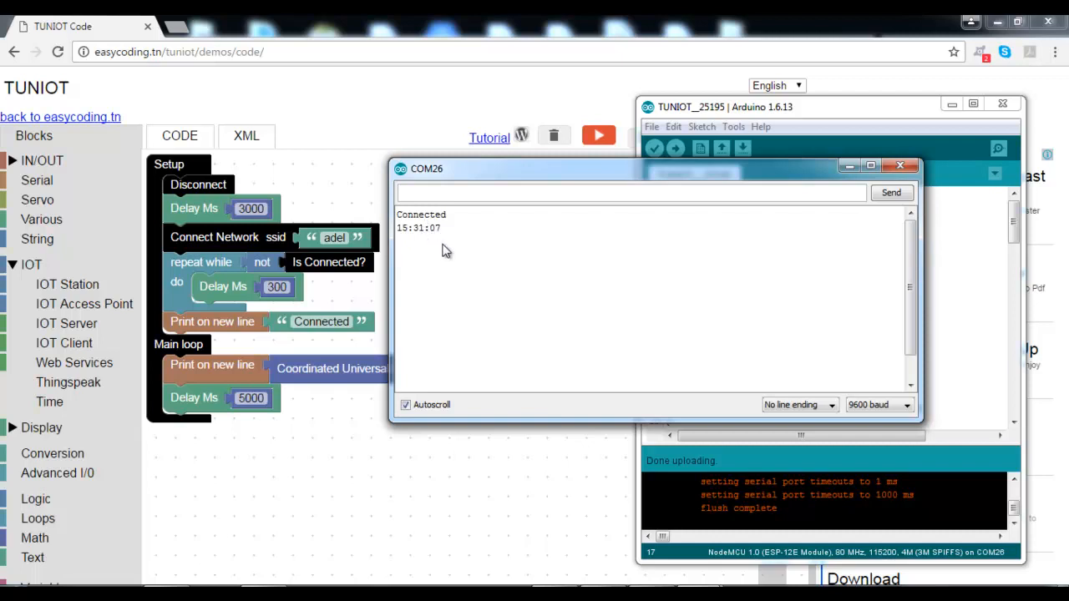
{"action": "mouse_move", "coordinate": [441, 252]}
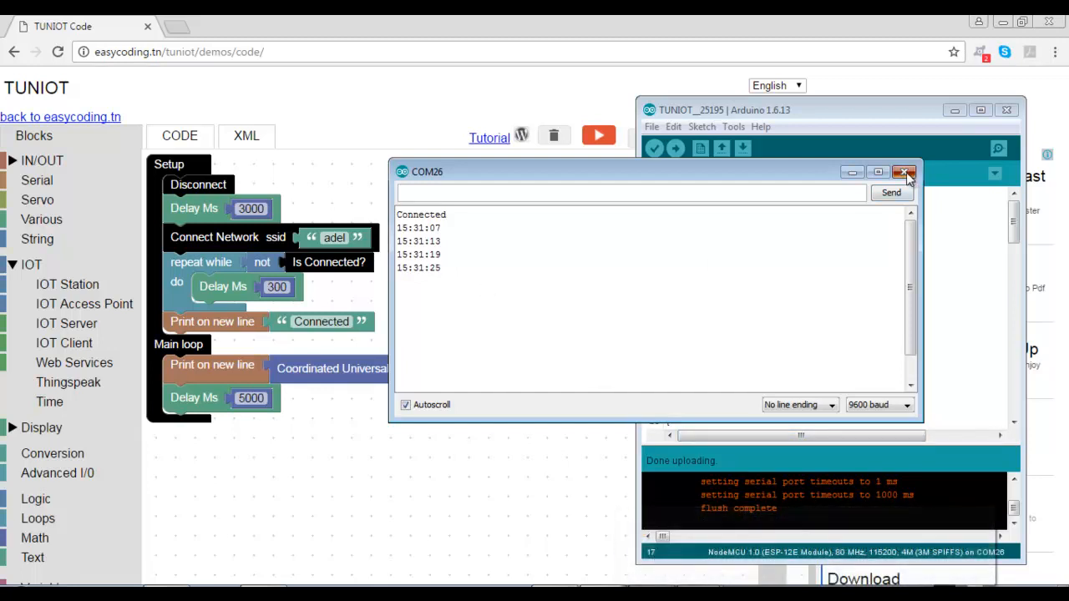
{"action": "left_click", "coordinate": [905, 172]}
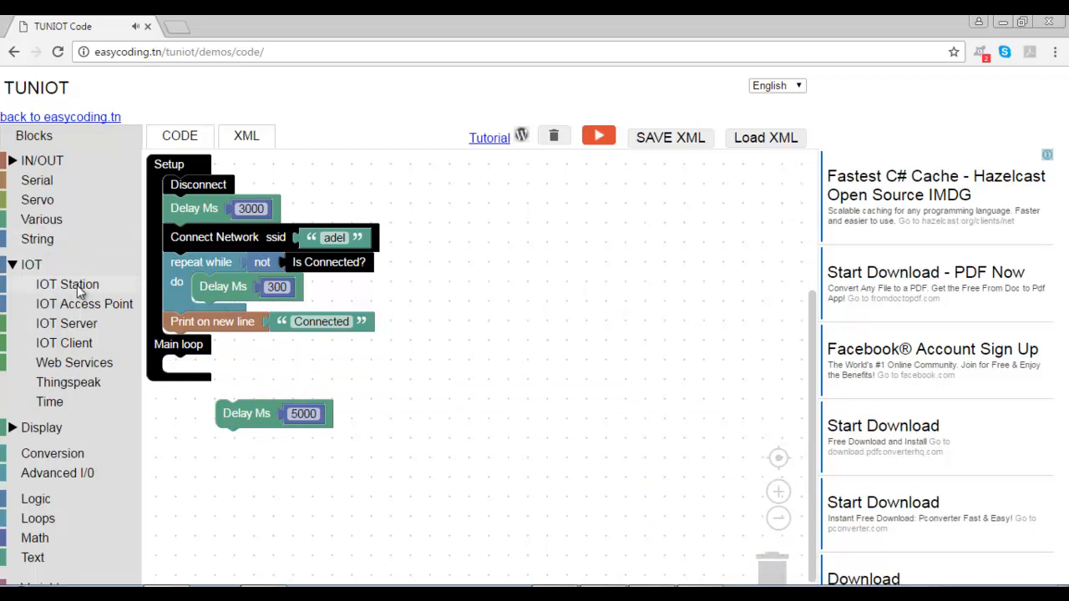
Print UTC hour, minute and second from pool.ntp.org on the same line with ':' separators
{"action": "left_click", "coordinate": [37, 181]}
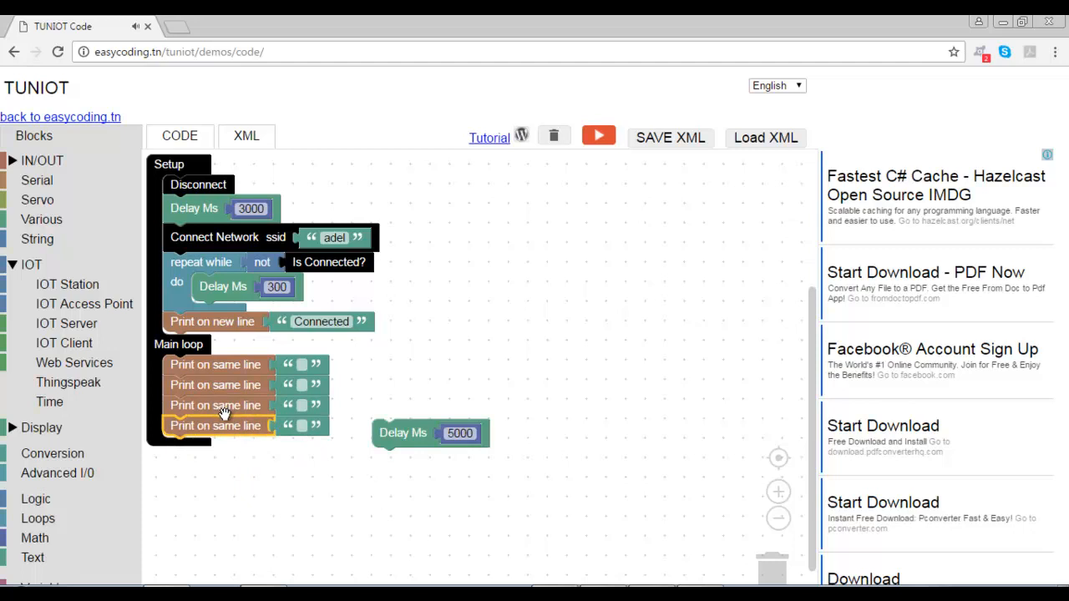
{"action": "right_click", "coordinate": [216, 426]}
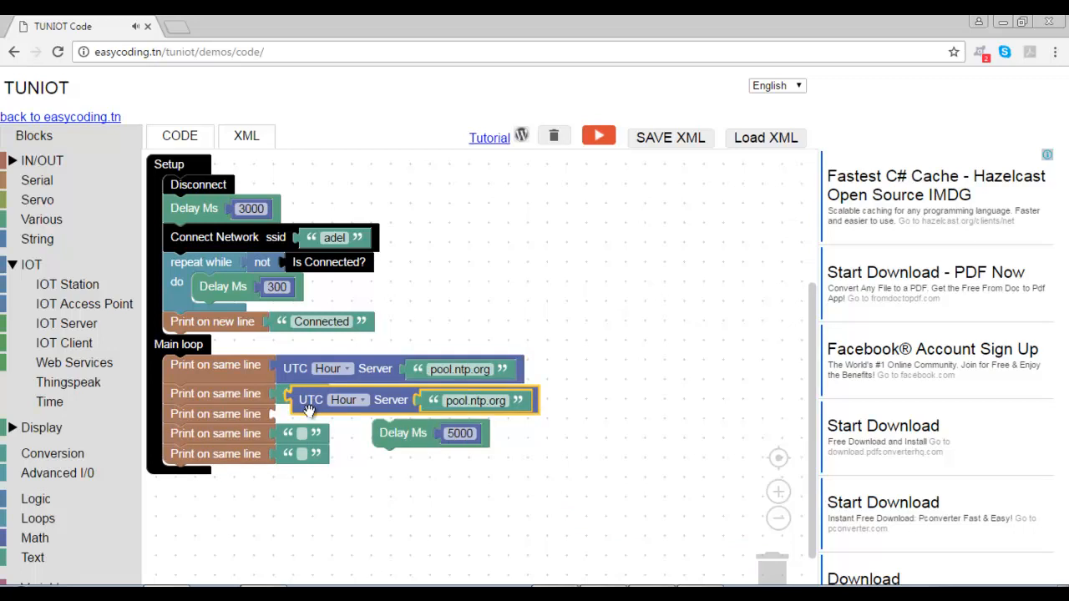
{"action": "left_click", "coordinate": [344, 401]}
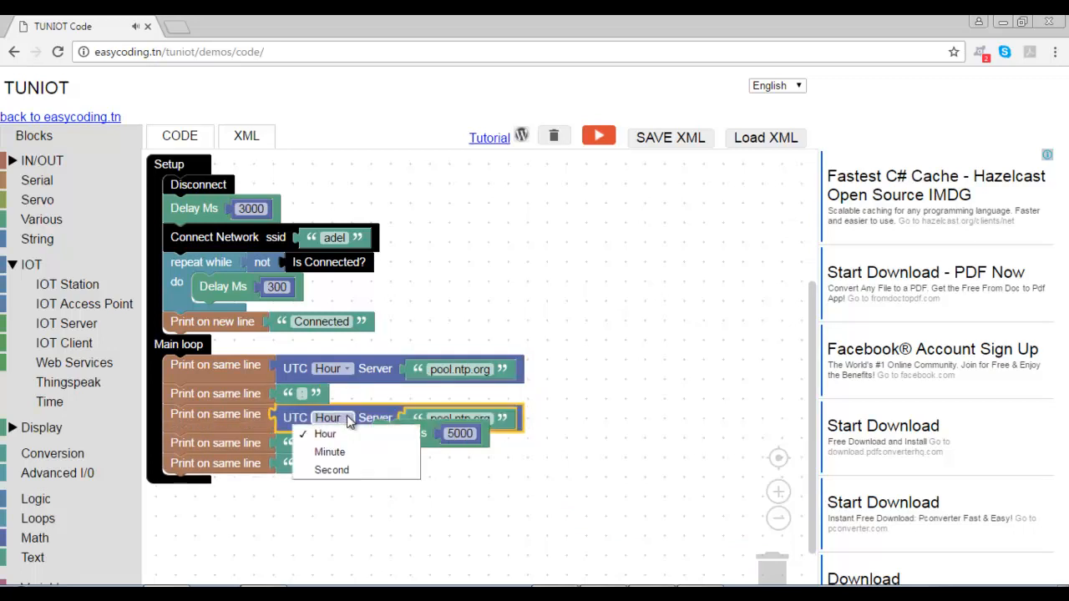
{"action": "left_click", "coordinate": [329, 451]}
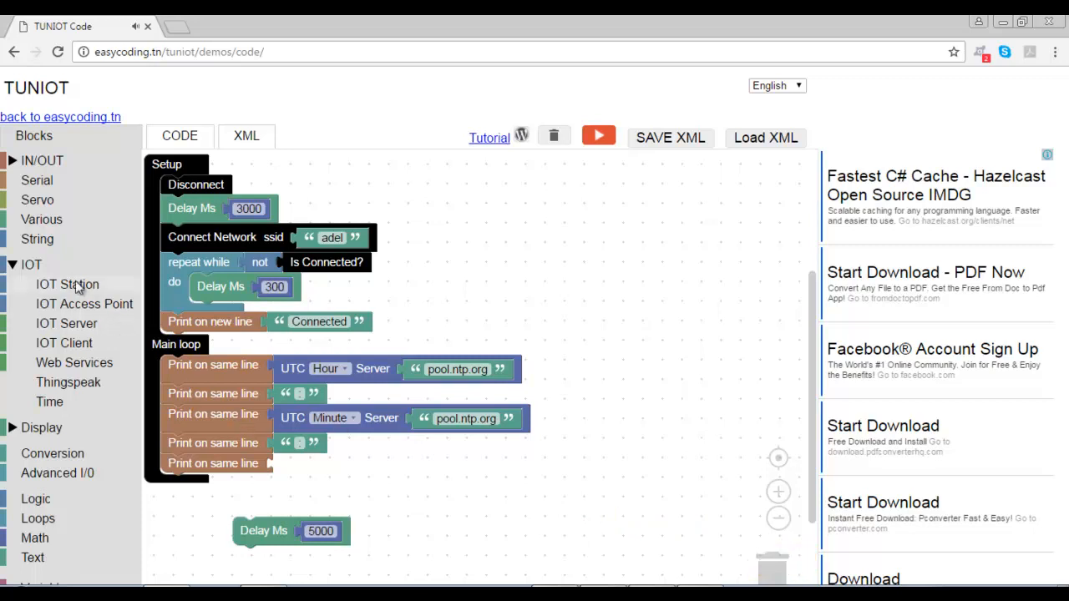
{"action": "mouse_move", "coordinate": [30, 248]}
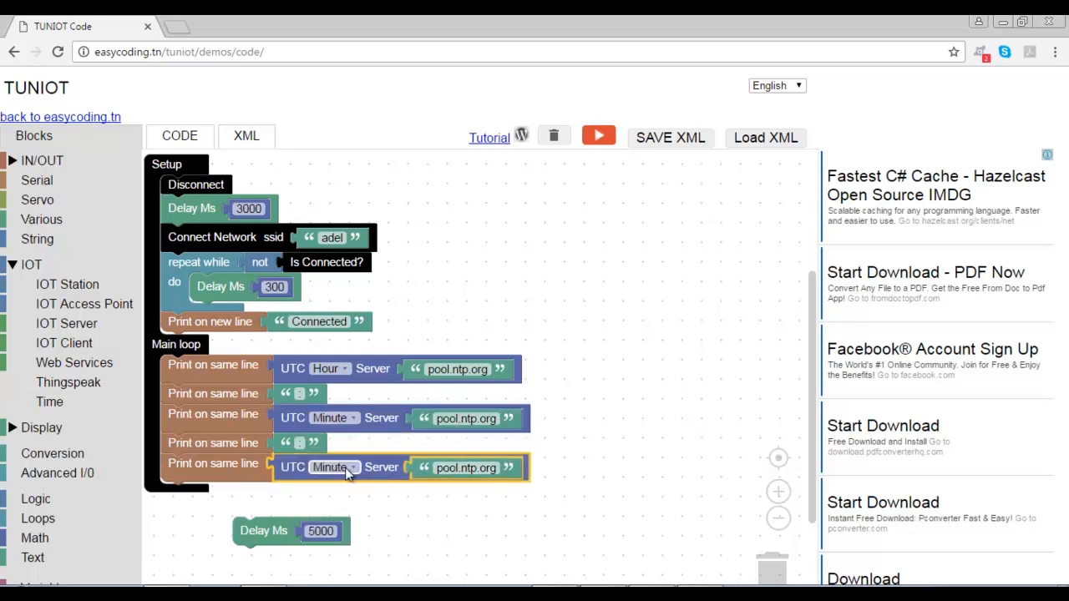
{"action": "left_click", "coordinate": [330, 468]}
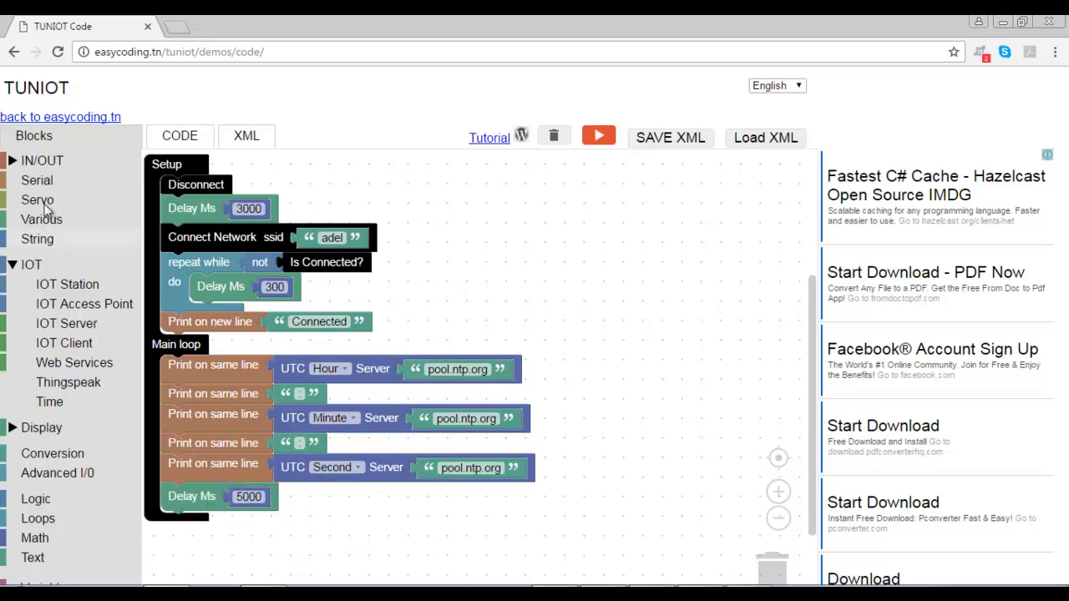
End each reading with a print-on-new-line block and a 5000 ms delay
{"action": "left_click", "coordinate": [37, 181]}
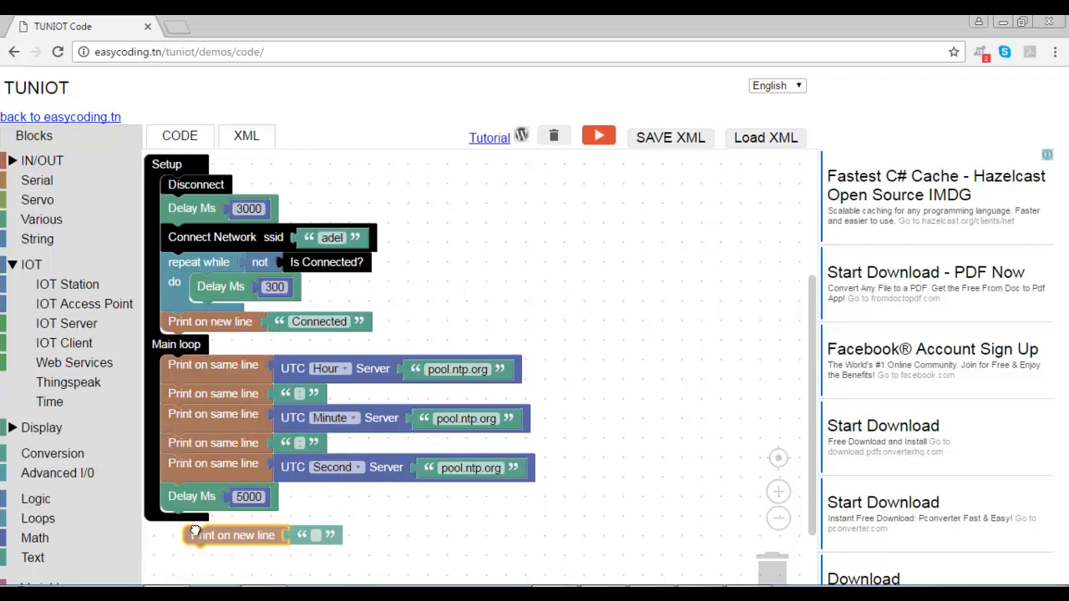
{"action": "left_click_drag", "start_coordinate": [237, 535], "coordinate": [214, 491]}
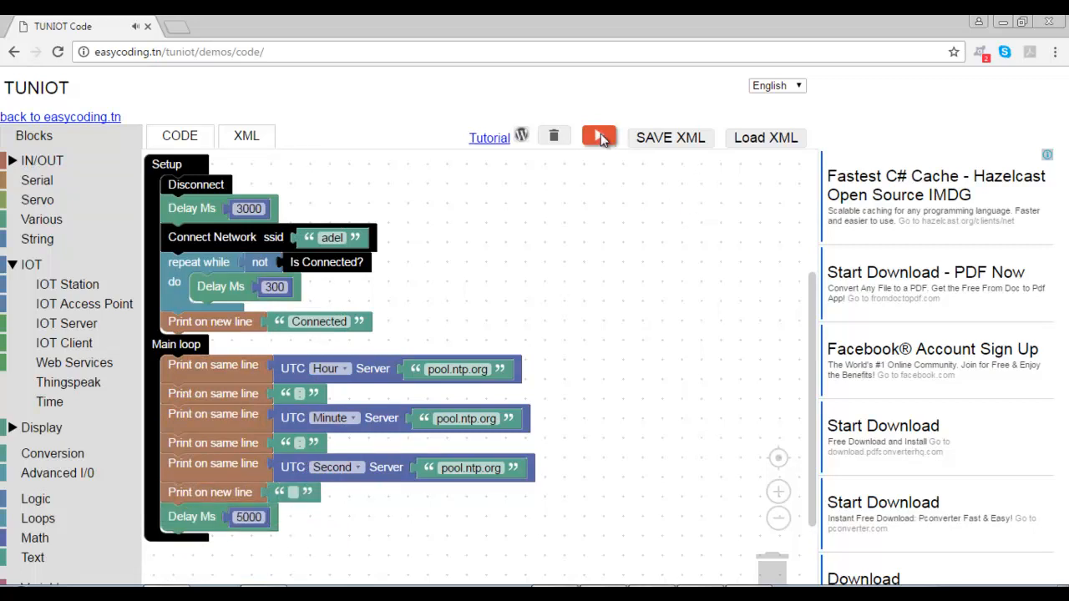
Export the blocks as sketch TUNIOT_33804 and open it in Arduino IDE
{"action": "left_click", "coordinate": [598, 137]}
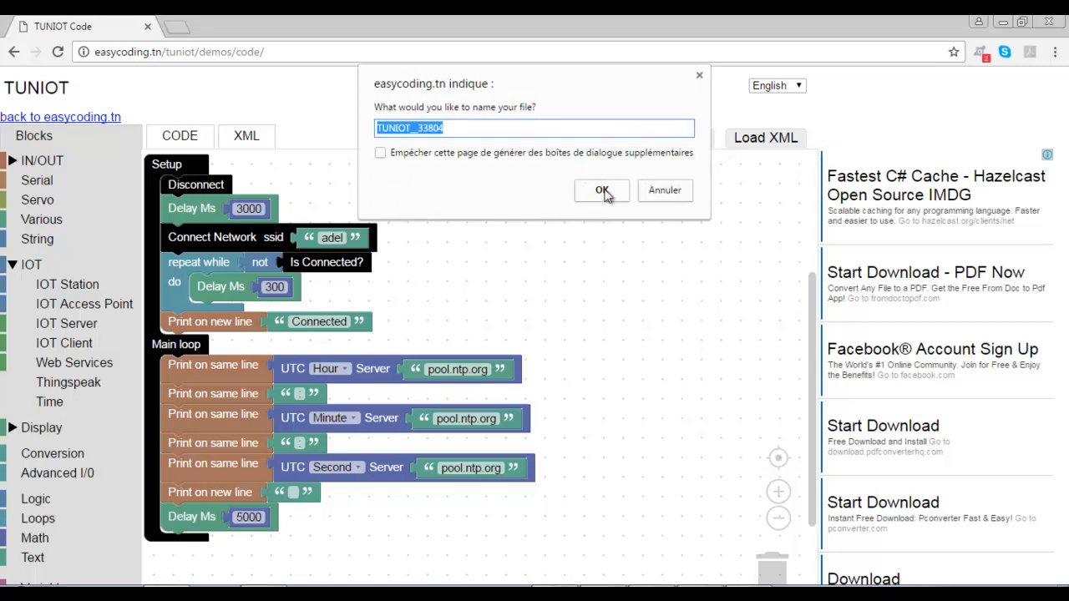
{"action": "left_click", "coordinate": [601, 191]}
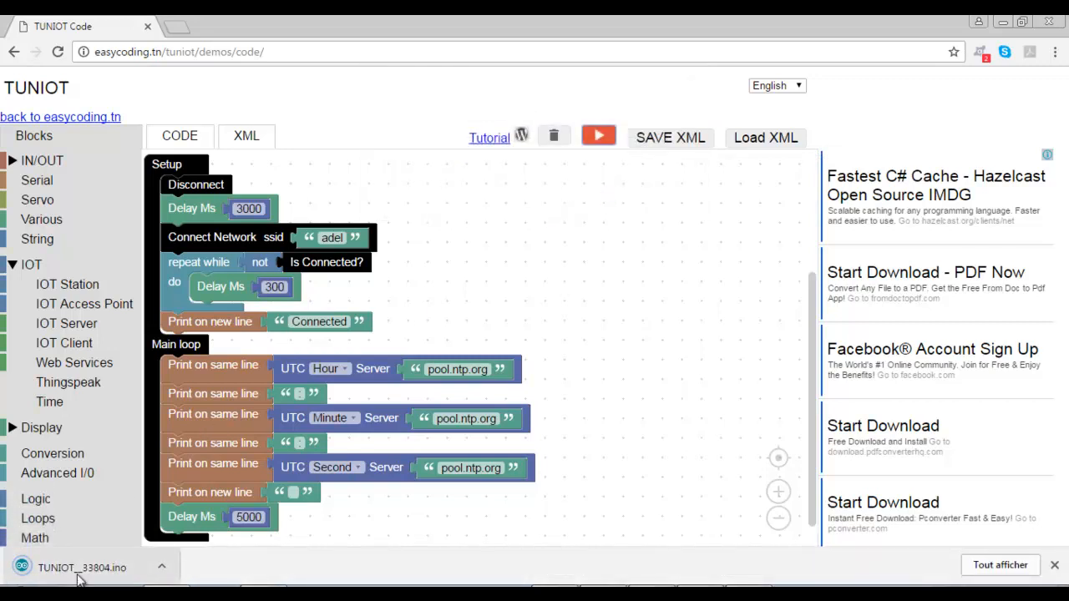
{"action": "left_click", "coordinate": [598, 135]}
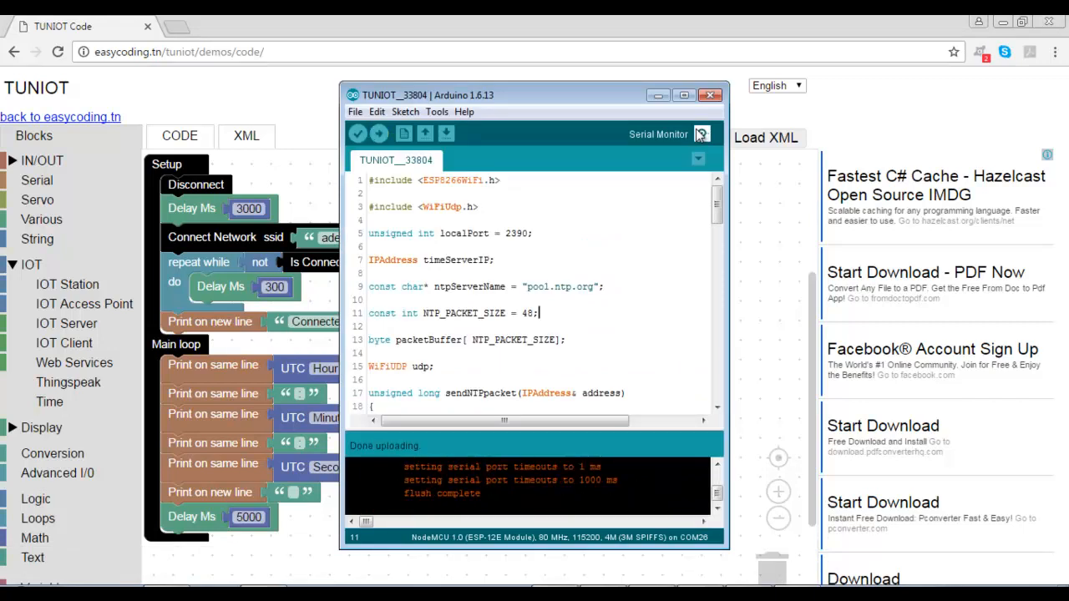
Check the Serial Monitor shows 'Connected' and times like 15:38:21, then close it
{"action": "left_click", "coordinate": [701, 133]}
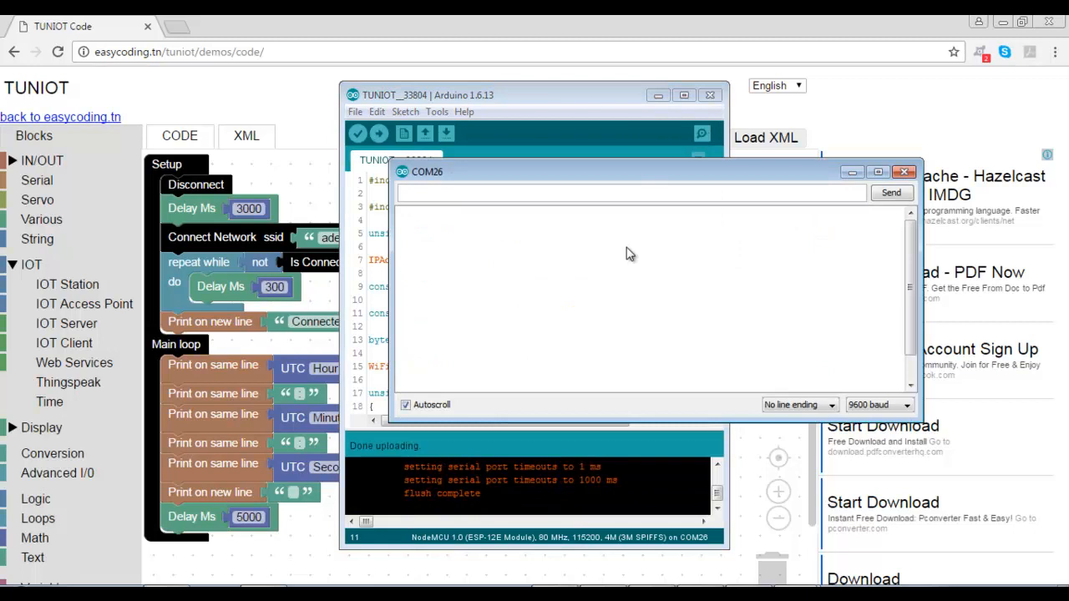
{"action": "mouse_move", "coordinate": [511, 254]}
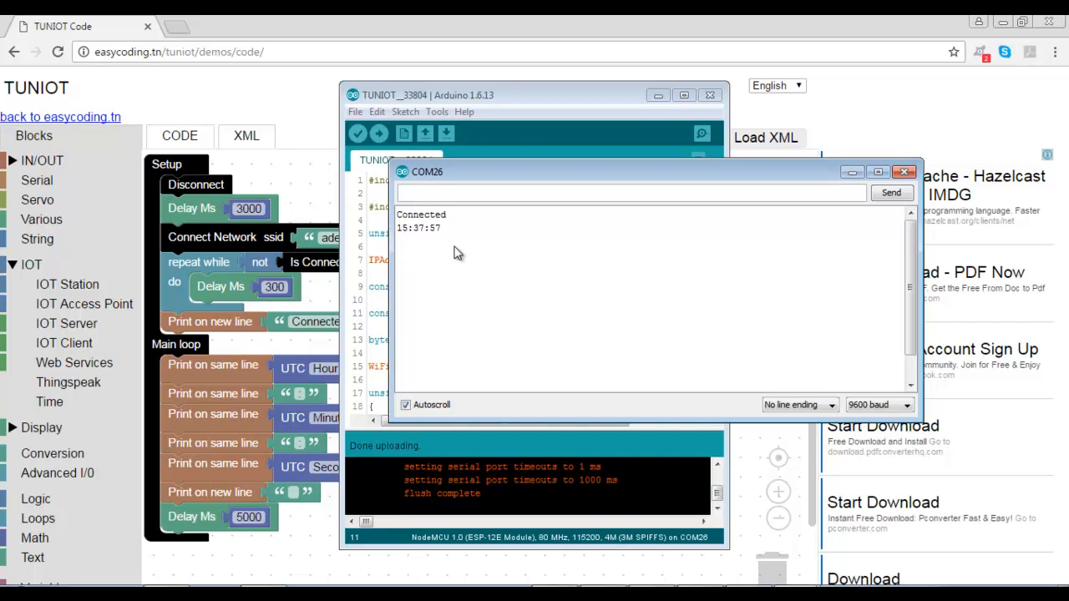
{"action": "mouse_move", "coordinate": [440, 247]}
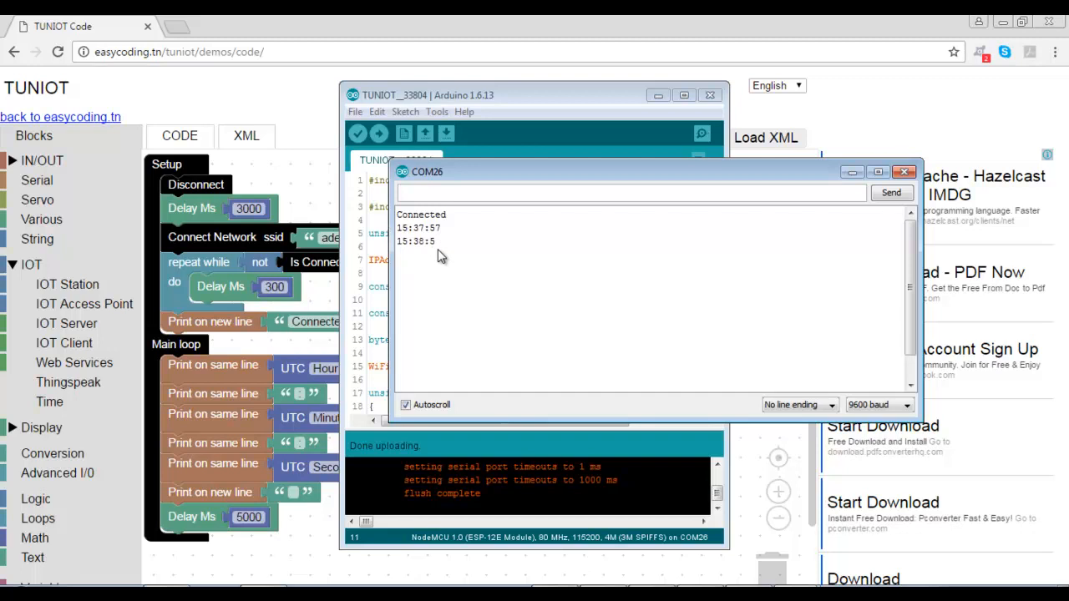
{"action": "mouse_move", "coordinate": [436, 254]}
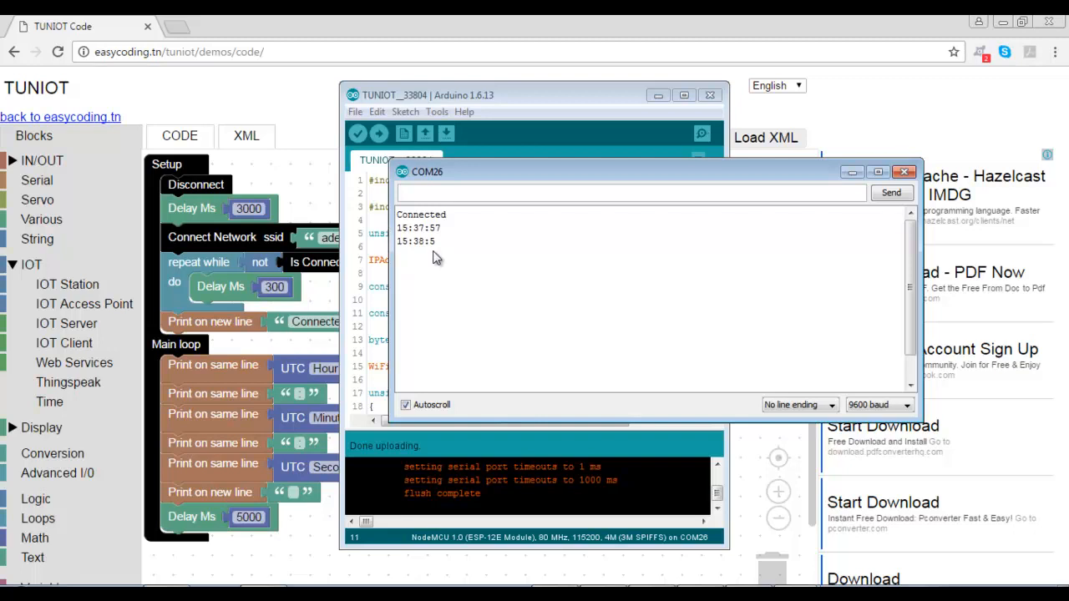
{"action": "mouse_move", "coordinate": [451, 280]}
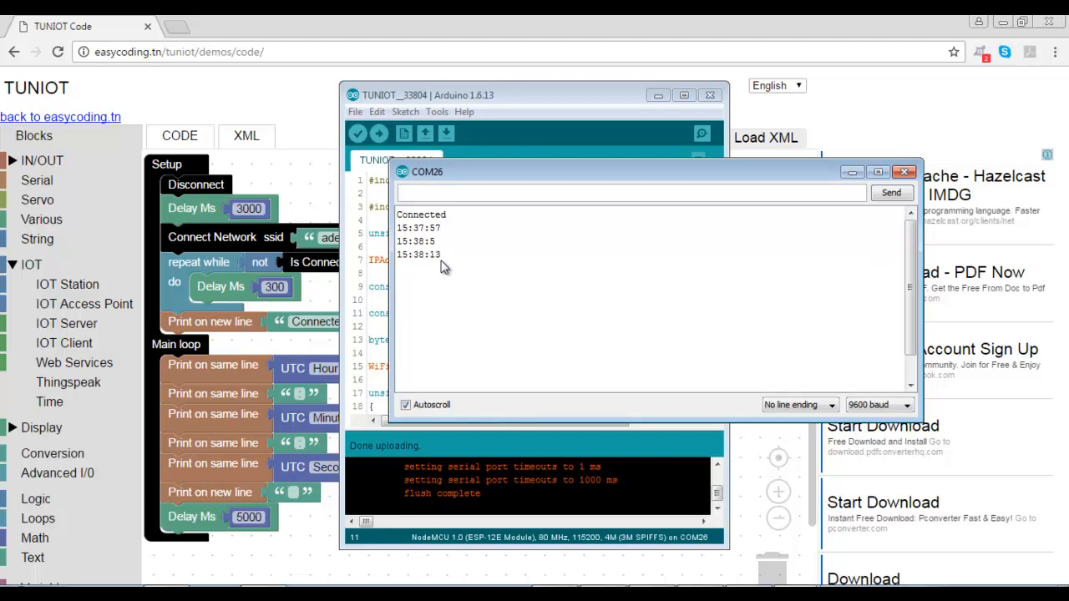
{"action": "mouse_move", "coordinate": [455, 265]}
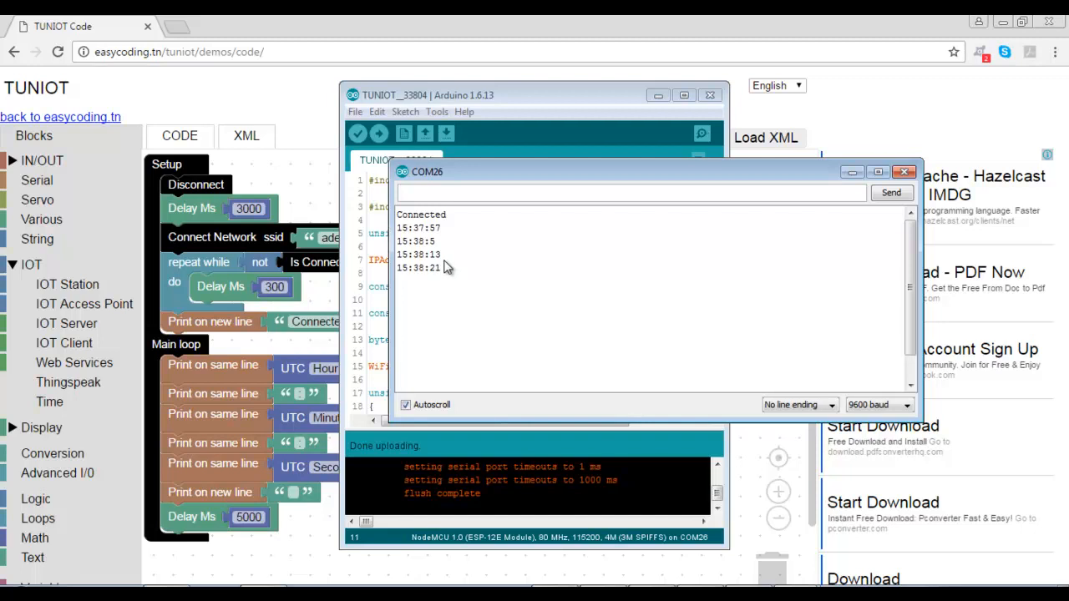
{"action": "left_click", "coordinate": [902, 172]}
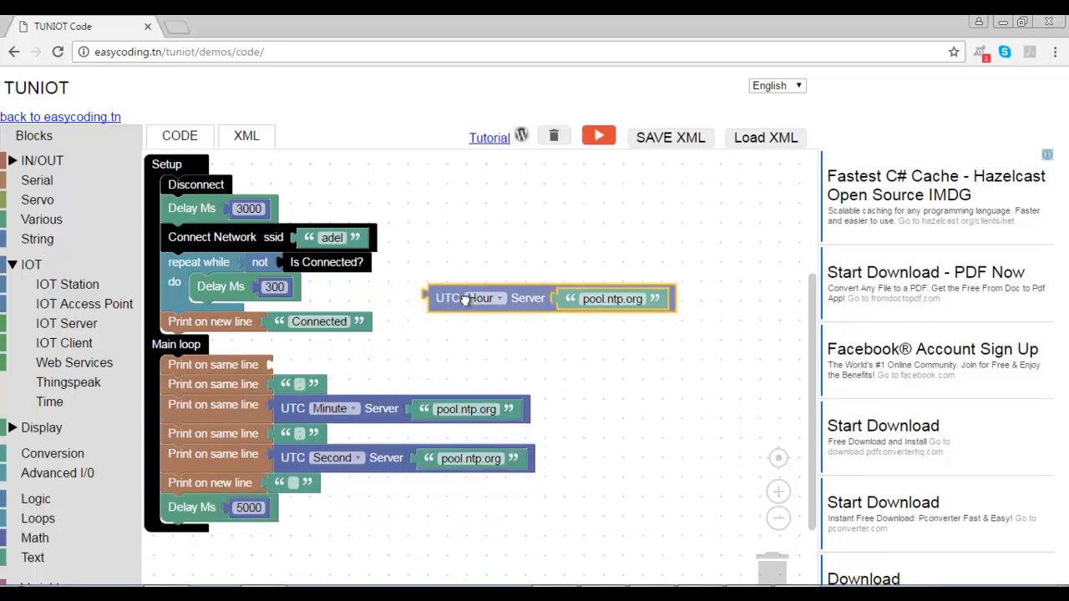
Wrap the UTC Hour block in a Math + block adding 1
{"action": "left_click", "coordinate": [35, 537]}
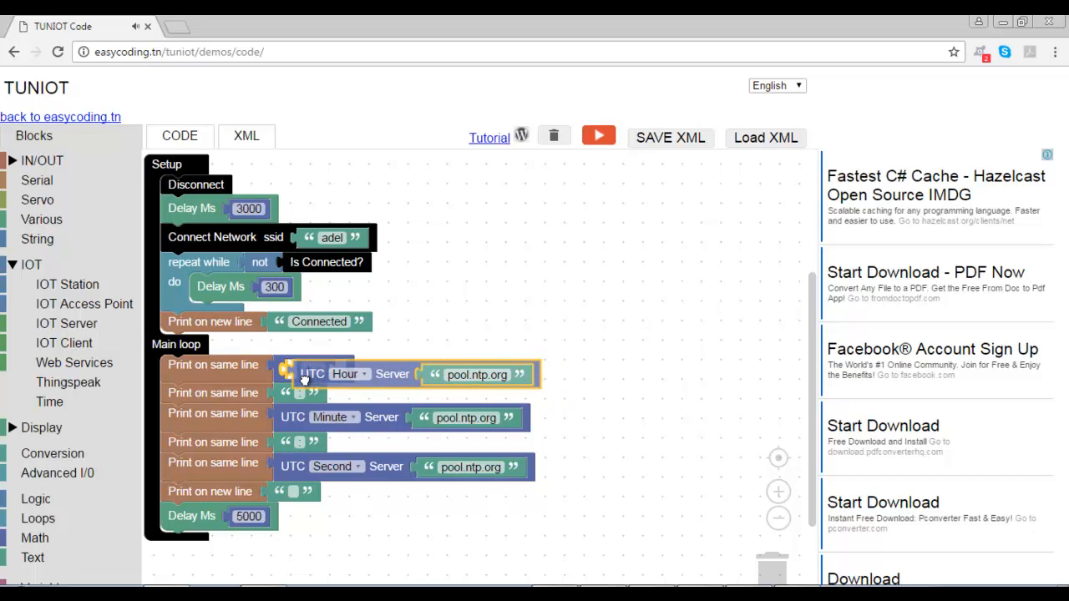
{"action": "left_click", "coordinate": [35, 537]}
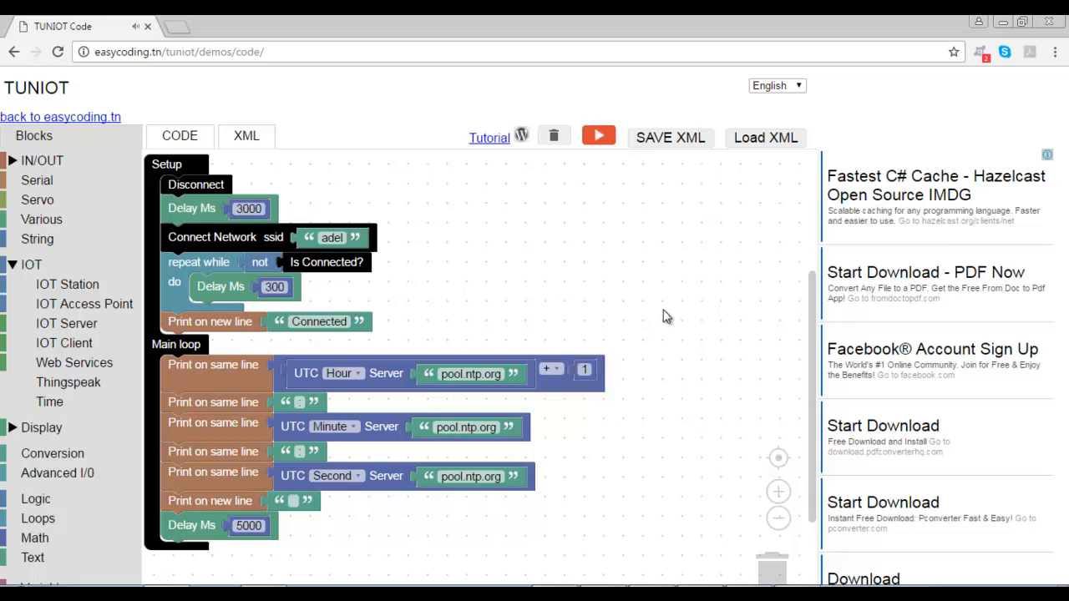
{"action": "mouse_move", "coordinate": [597, 135]}
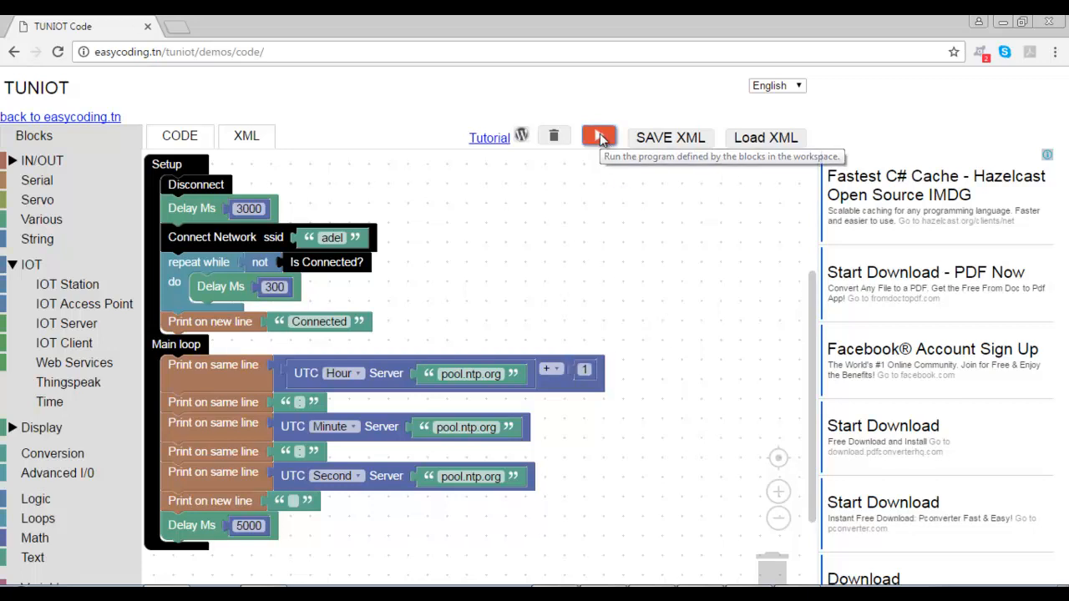
Re-export the sketch as TUNIOT_38850 and open it in Arduino IDE
{"action": "left_click", "coordinate": [598, 137]}
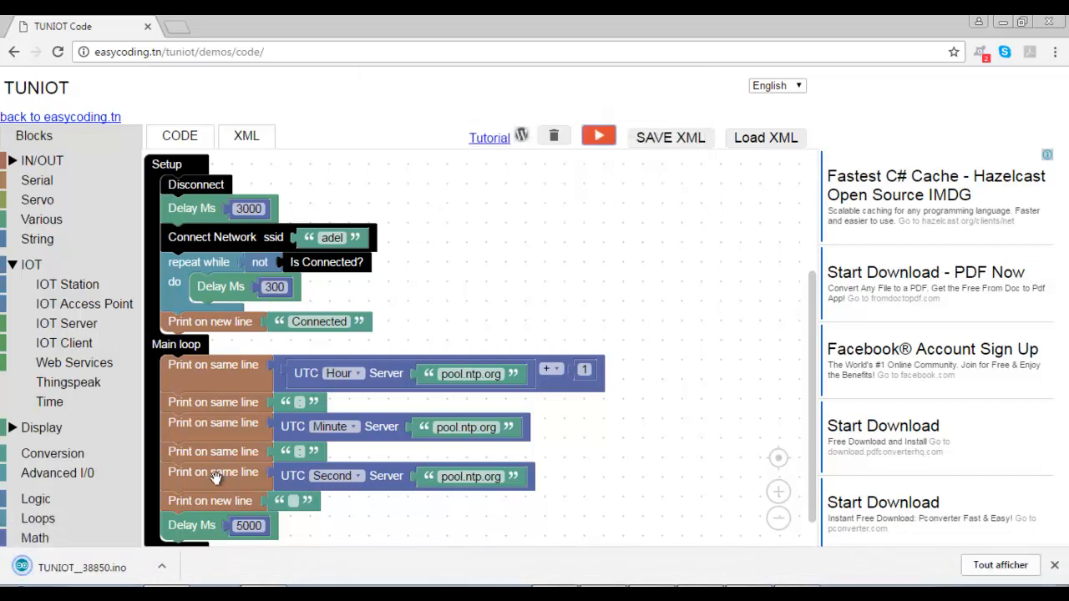
{"action": "left_click", "coordinate": [598, 134]}
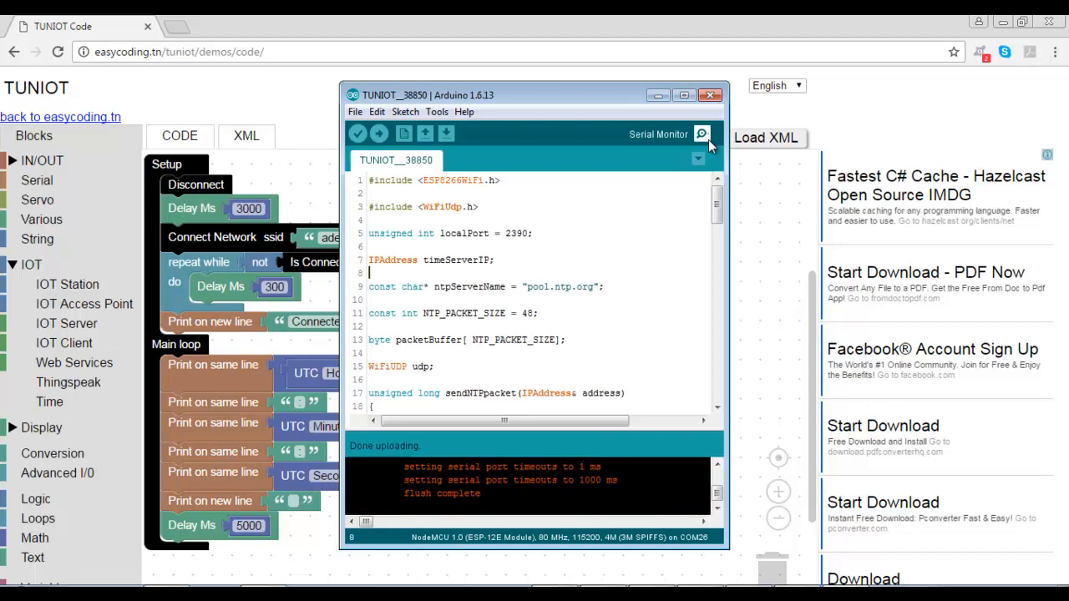
Check the Serial Monitor shows adjusted times like 16:45:48, then close it and the Arduino window
{"action": "left_click", "coordinate": [702, 133]}
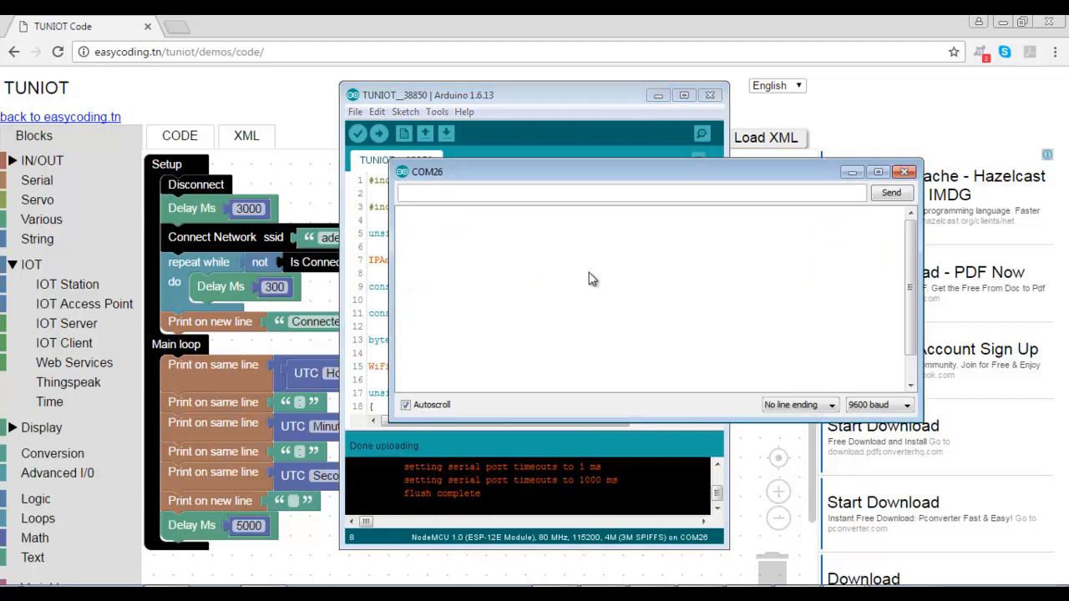
{"action": "mouse_move", "coordinate": [543, 264]}
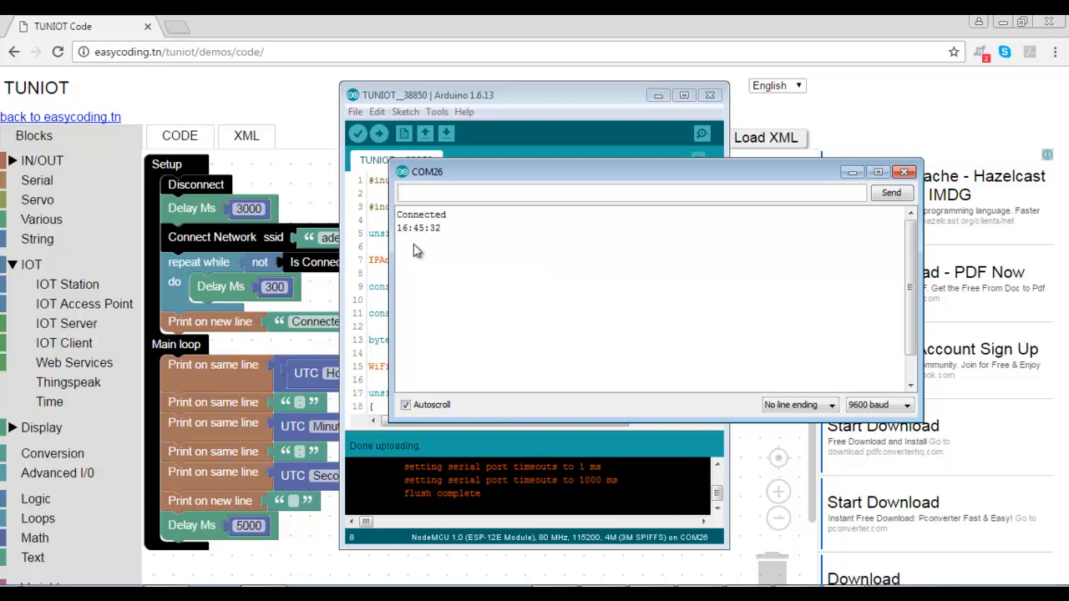
{"action": "mouse_move", "coordinate": [420, 247]}
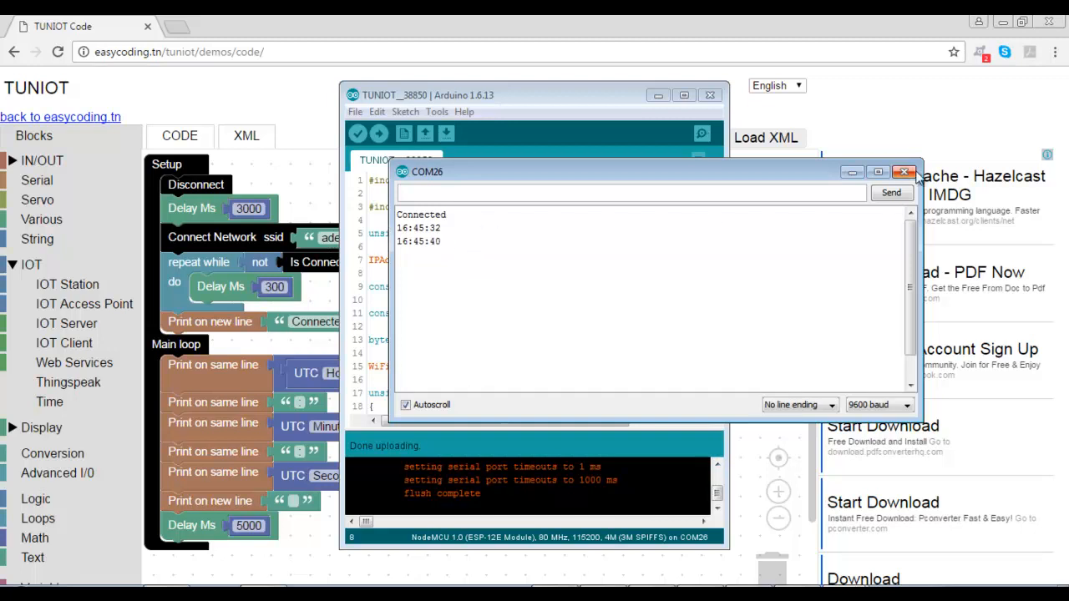
{"action": "mouse_move", "coordinate": [906, 172]}
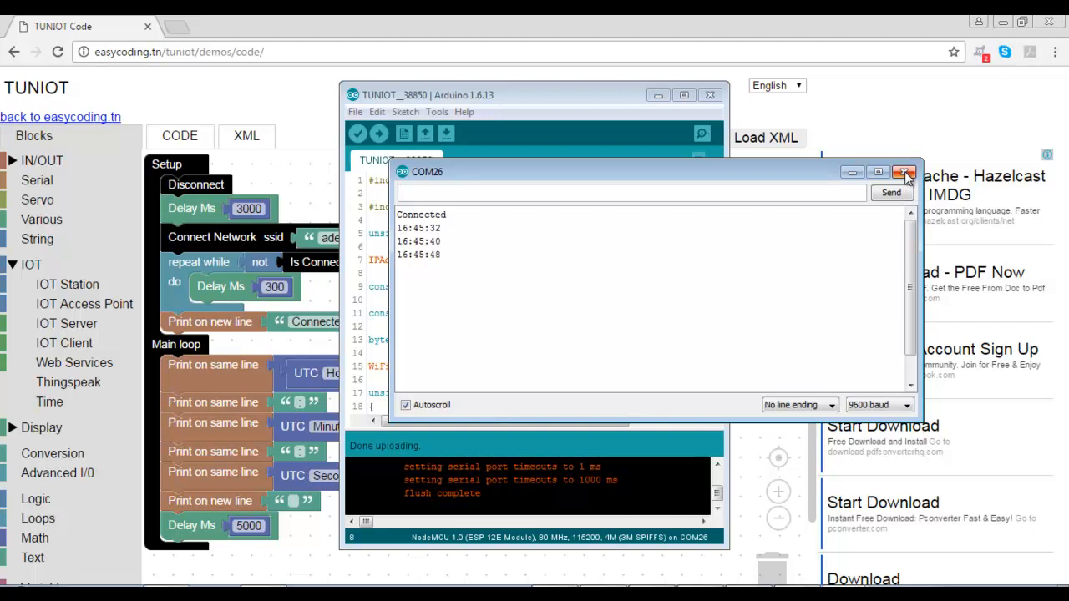
{"action": "left_click", "coordinate": [906, 170]}
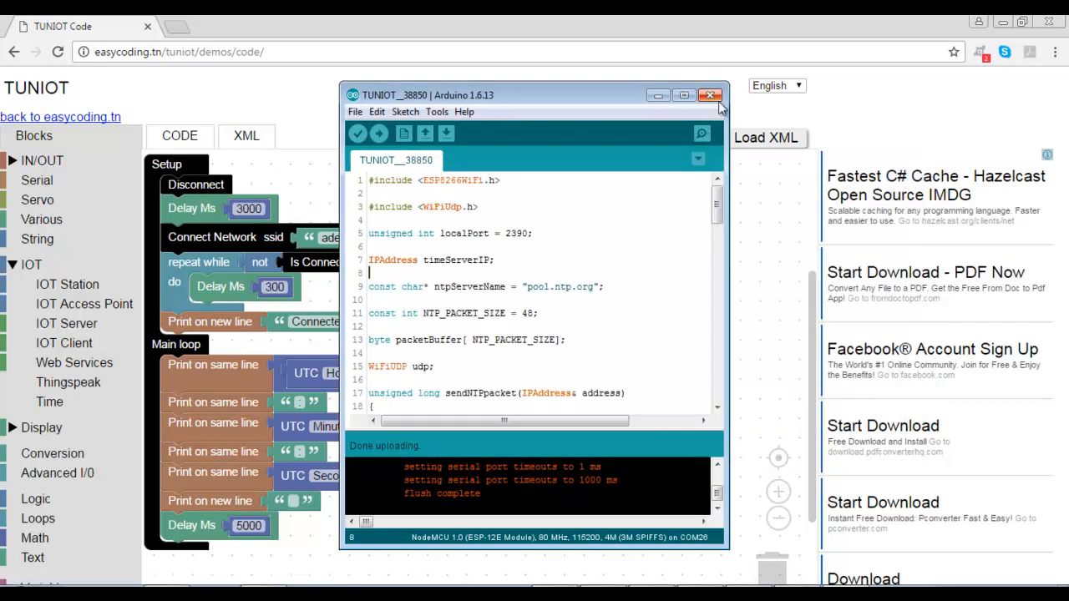
{"action": "left_click", "coordinate": [711, 94]}
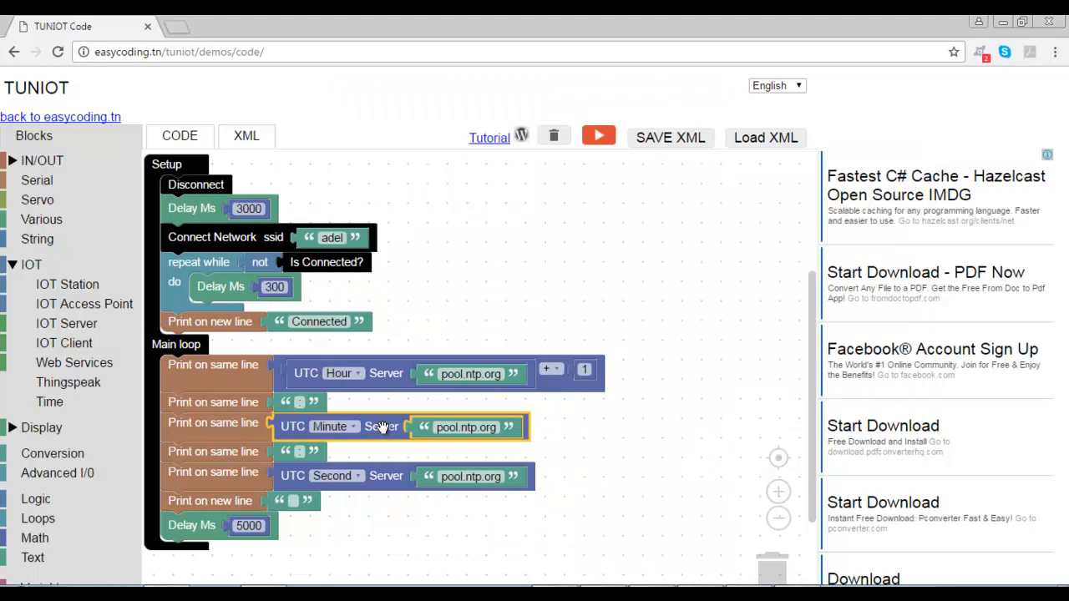
Open the UTC block's Help page on easycoding.tn and scroll through the TIME documentation
{"action": "right_click", "coordinate": [382, 427]}
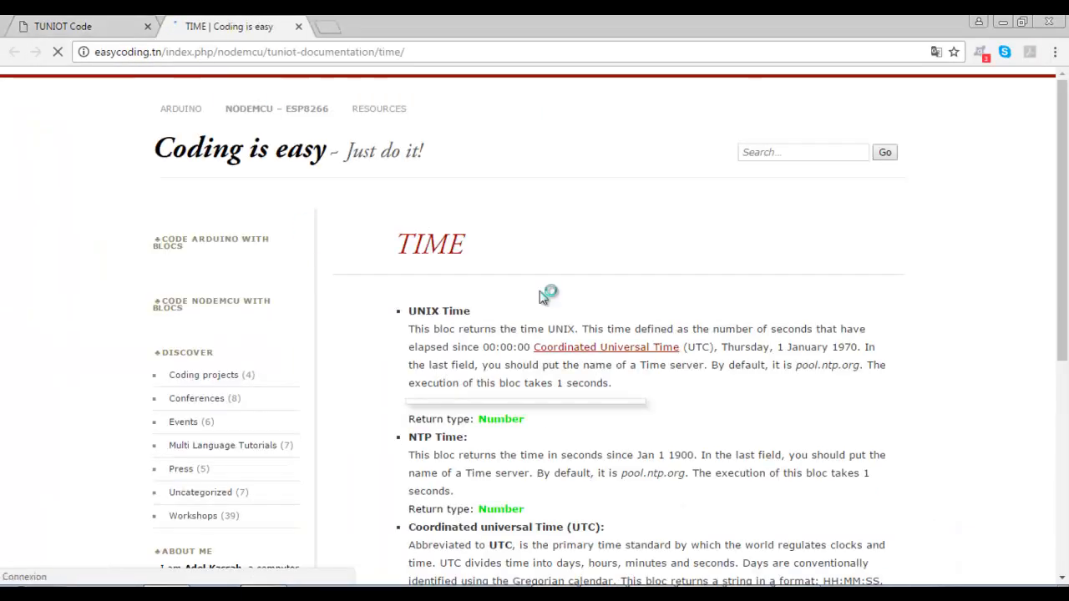
{"action": "scroll", "scroll_direction": "down", "scroll_amount": 3}
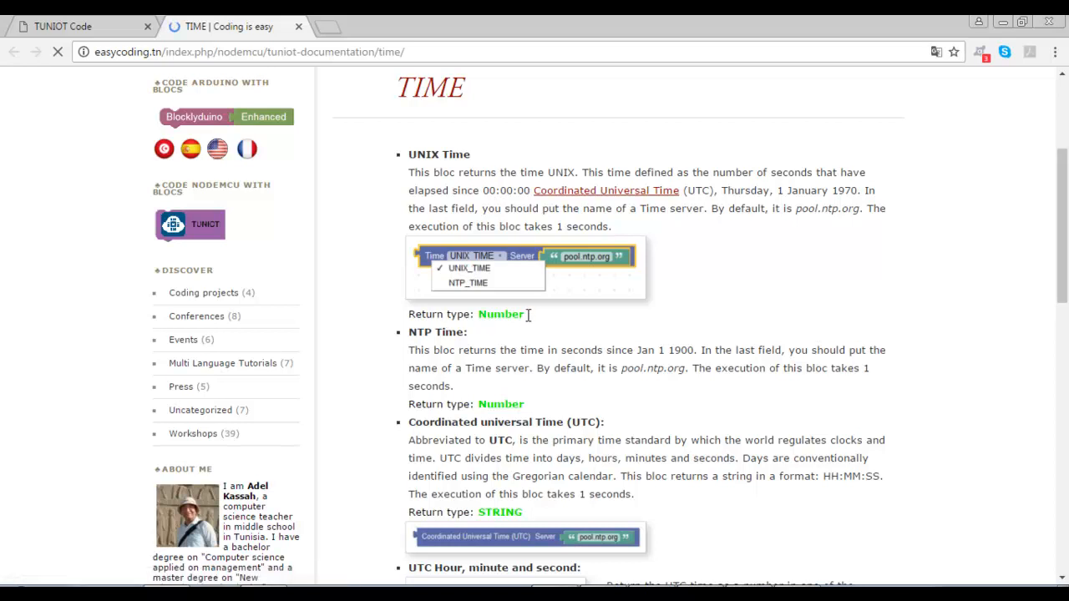